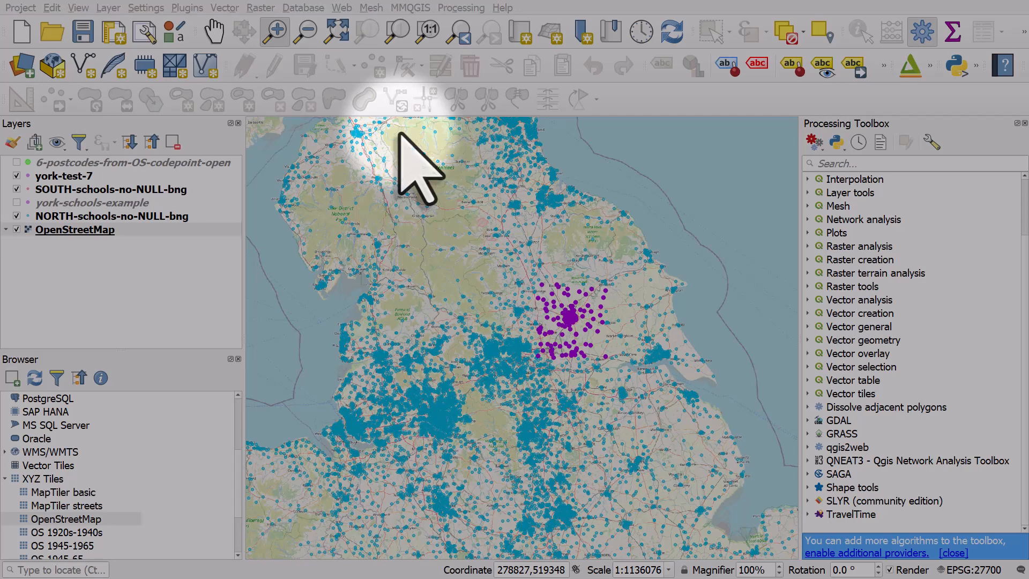
Start Export > Save Features As for the york-test-7 layer.
{"action": "left_click", "coordinate": [62, 176]}
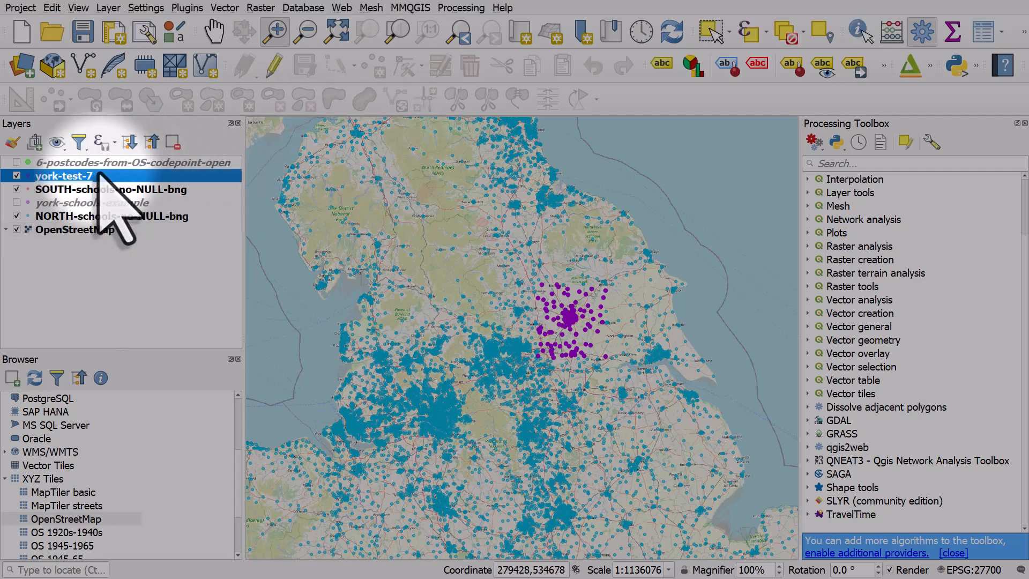
{"action": "mouse_move", "coordinate": [59, 177]}
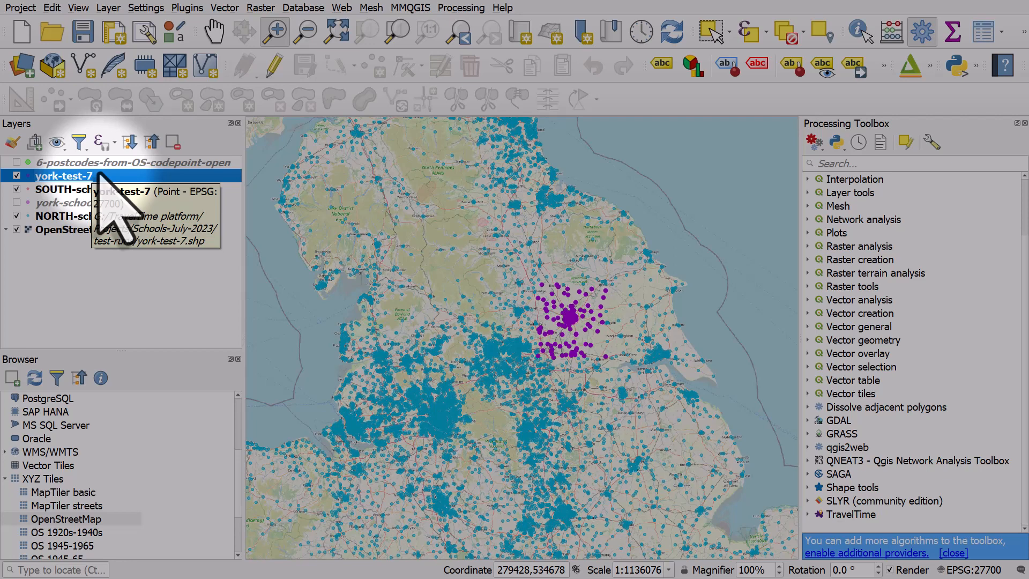
{"action": "right_click", "coordinate": [59, 176]}
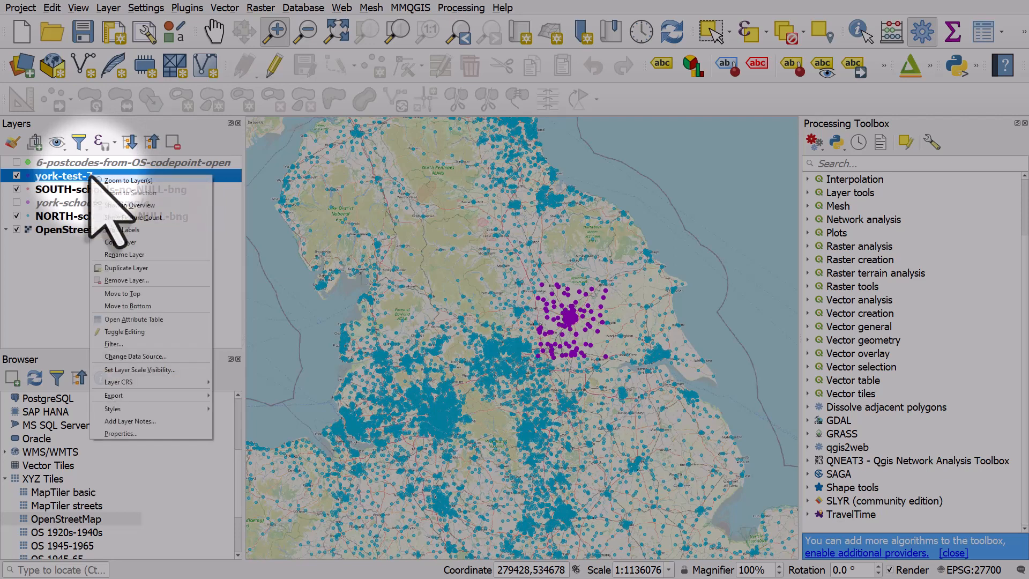
{"action": "mouse_move", "coordinate": [114, 394]}
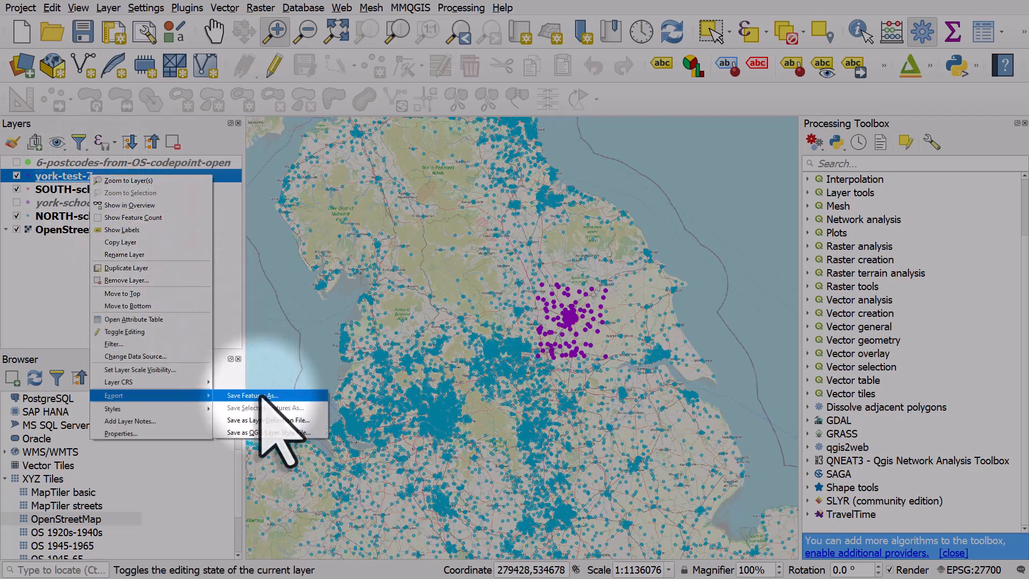
{"action": "left_click", "coordinate": [253, 395]}
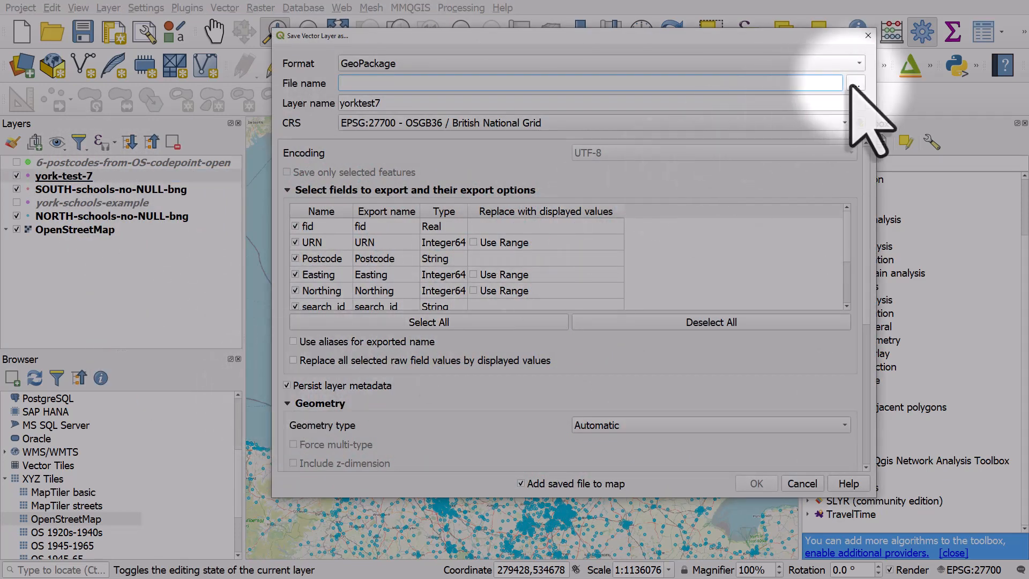
Target the output to york-test.gpkg and name the output layer york-test.
{"action": "left_click", "coordinate": [855, 83]}
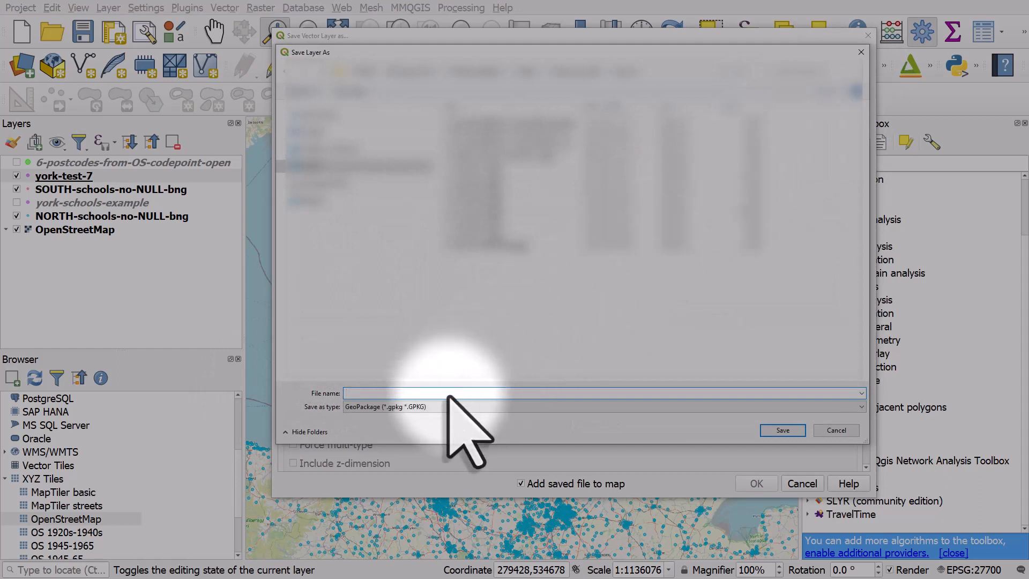
{"action": "type", "text": "york-test"}
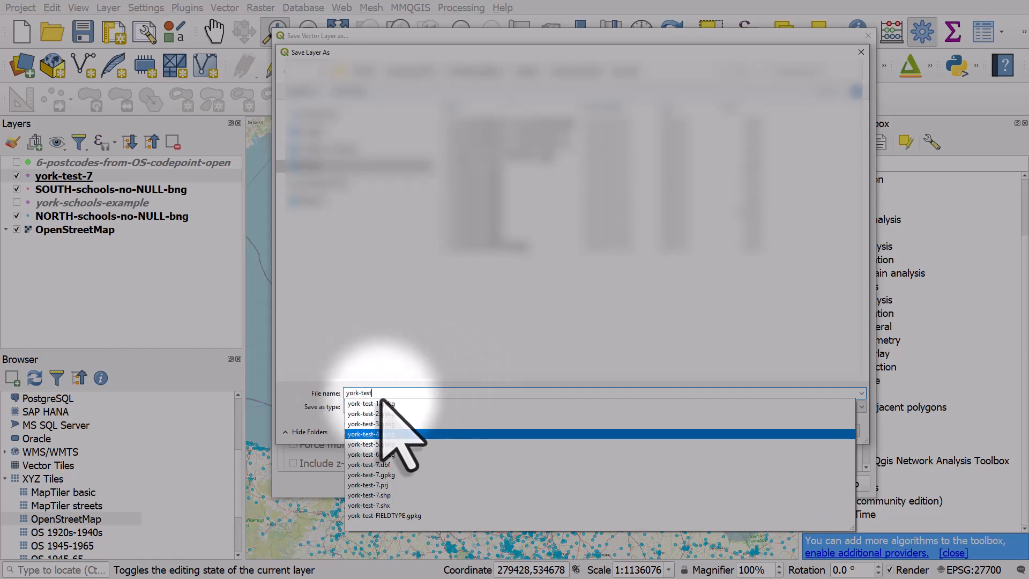
{"action": "left_click", "coordinate": [362, 433]}
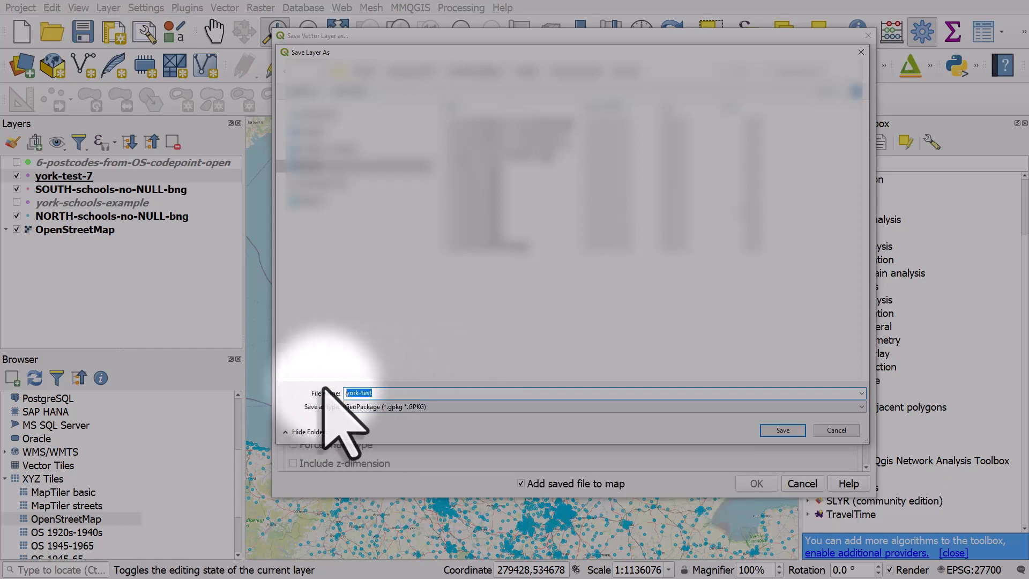
{"action": "left_click", "coordinate": [782, 430]}
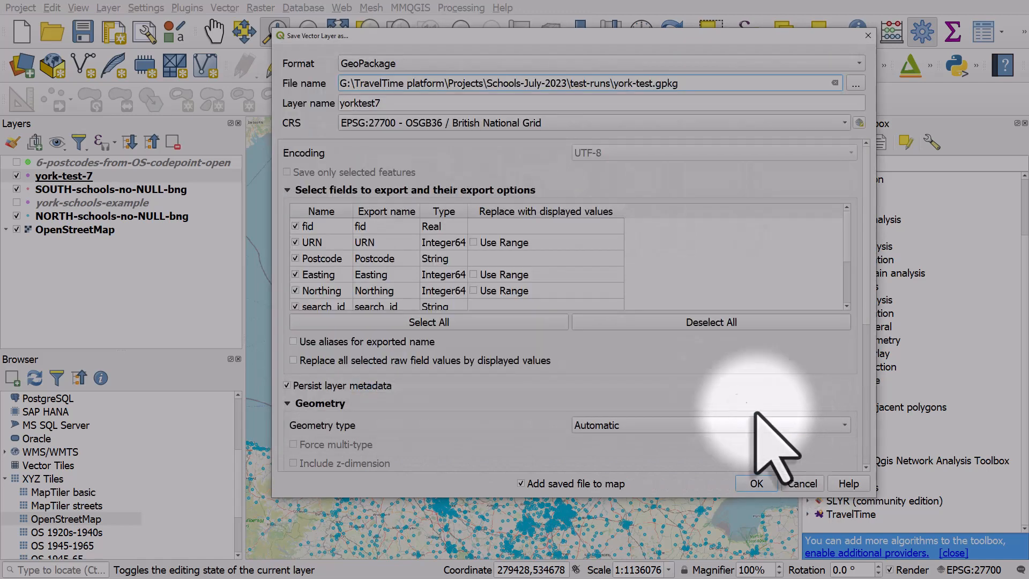
{"action": "type", "text": "york-test"}
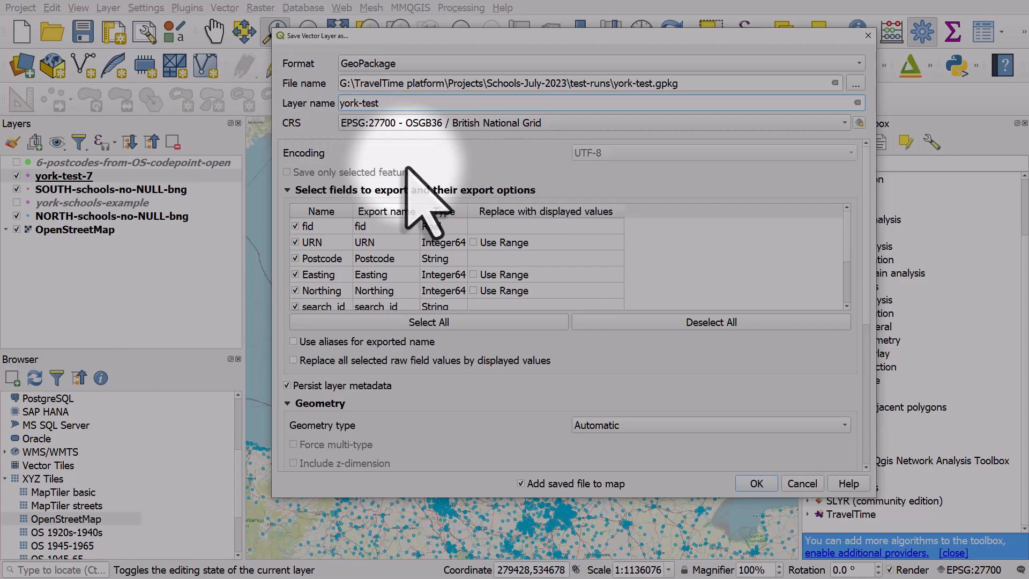
Run the export, which fails with UNIQUE constraint errors on the fid field.
{"action": "left_click", "coordinate": [756, 484]}
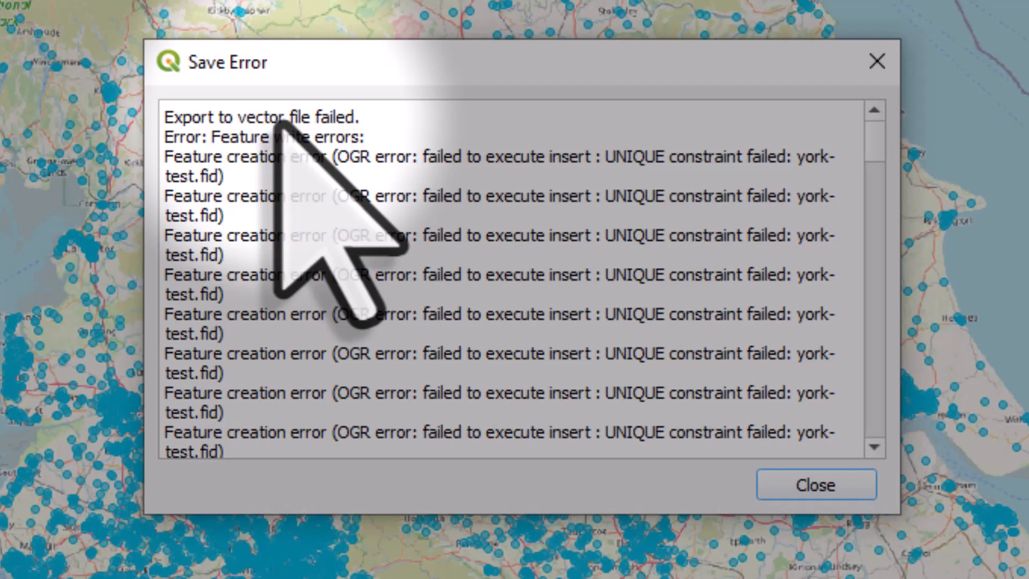
{"action": "mouse_move", "coordinate": [378, 73]}
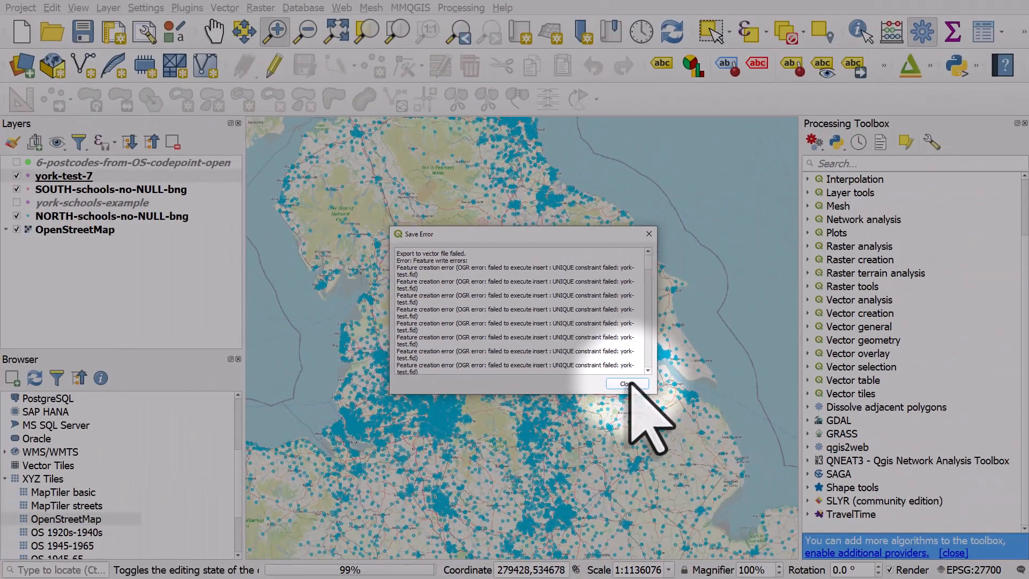
Dismiss the Save Error message about the fid constraint.
{"action": "left_click", "coordinate": [626, 382]}
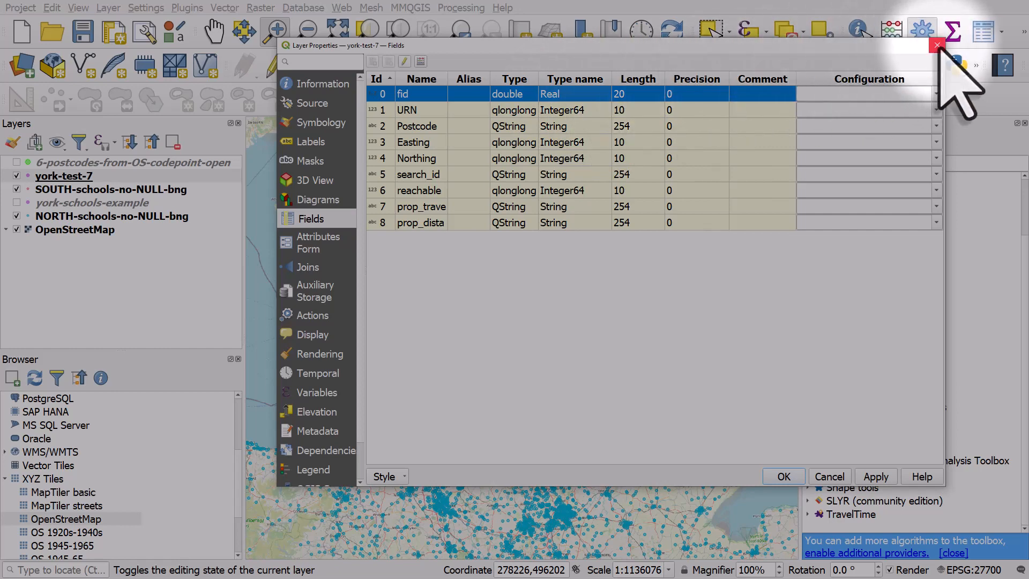
Close Layer Properties and set up a fresh export of york-test-7 to york-test.gpkg, layer name york-test.
{"action": "left_click", "coordinate": [937, 49]}
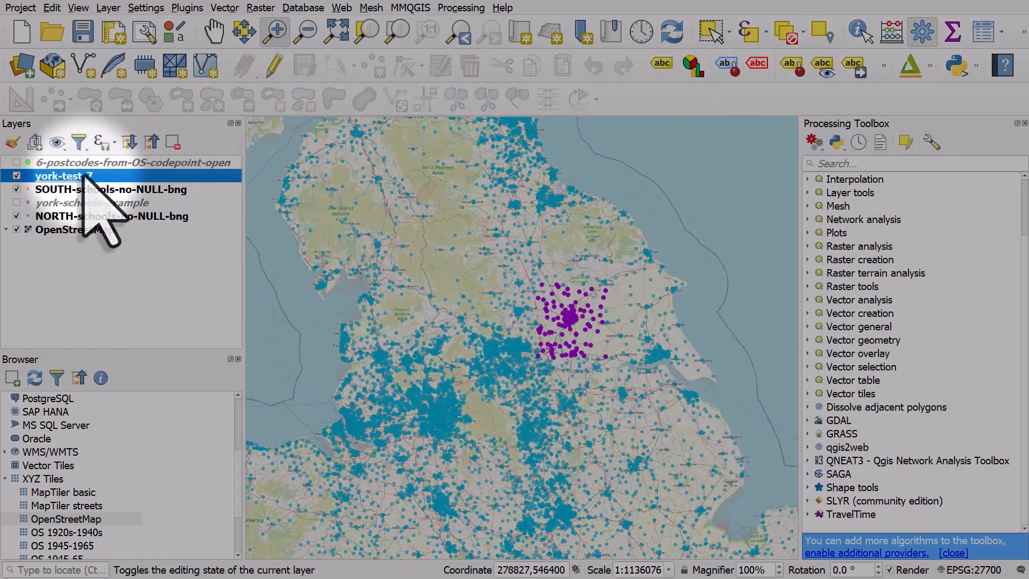
{"action": "mouse_move", "coordinate": [80, 182]}
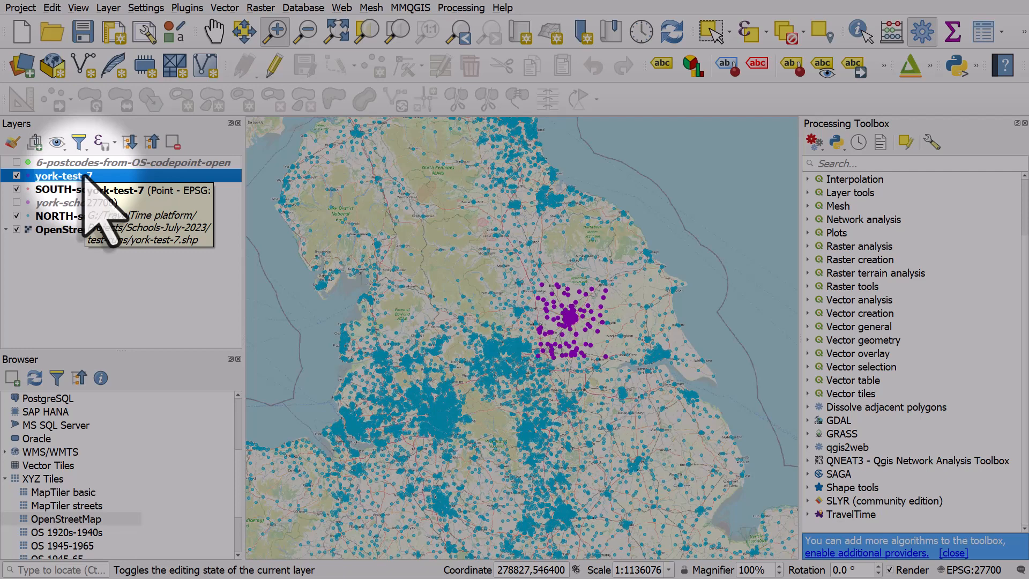
{"action": "right_click", "coordinate": [54, 176]}
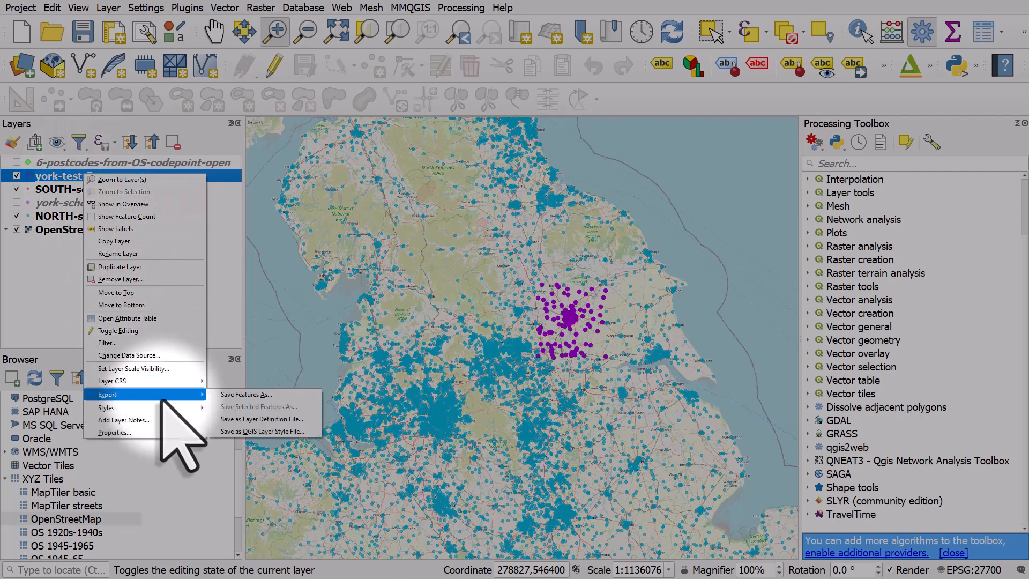
{"action": "left_click", "coordinate": [246, 395]}
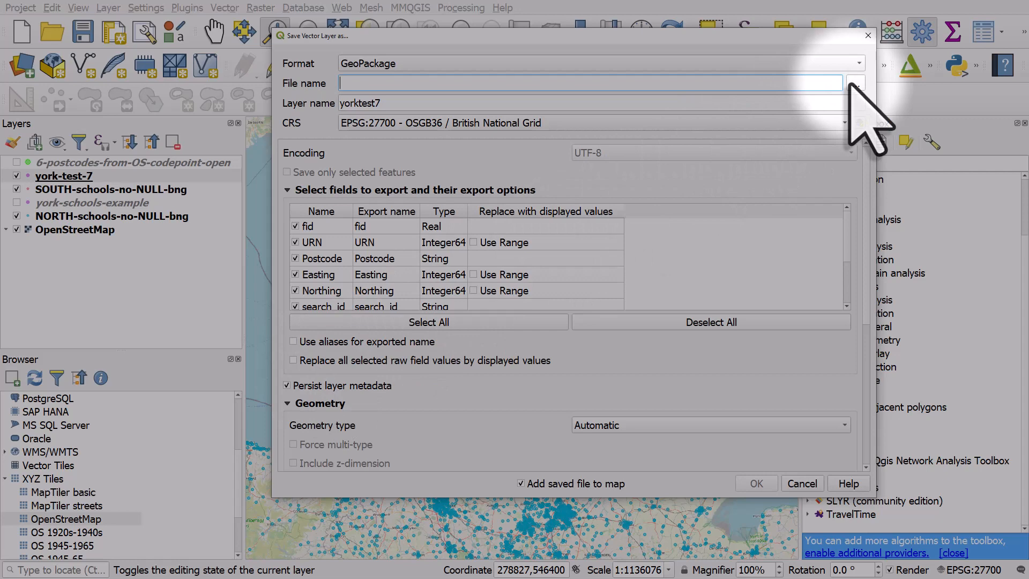
{"action": "left_click", "coordinate": [855, 84]}
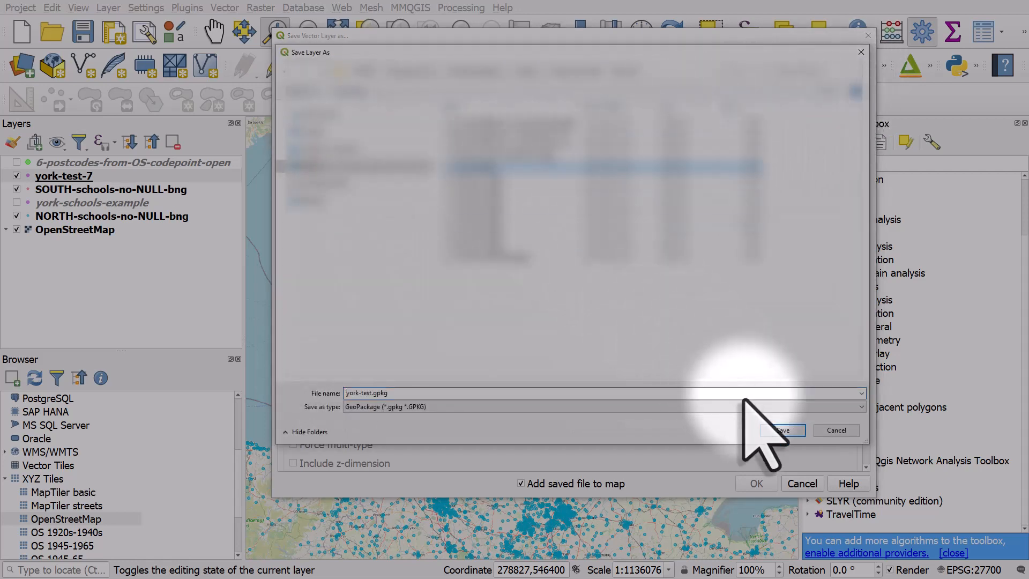
{"action": "left_click", "coordinate": [782, 431]}
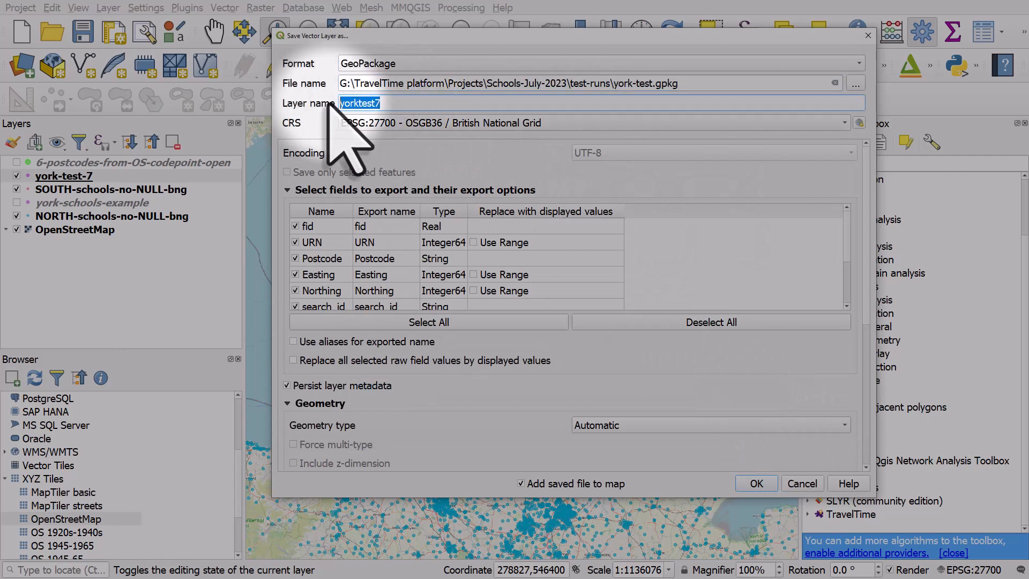
{"action": "type", "text": "york-test"}
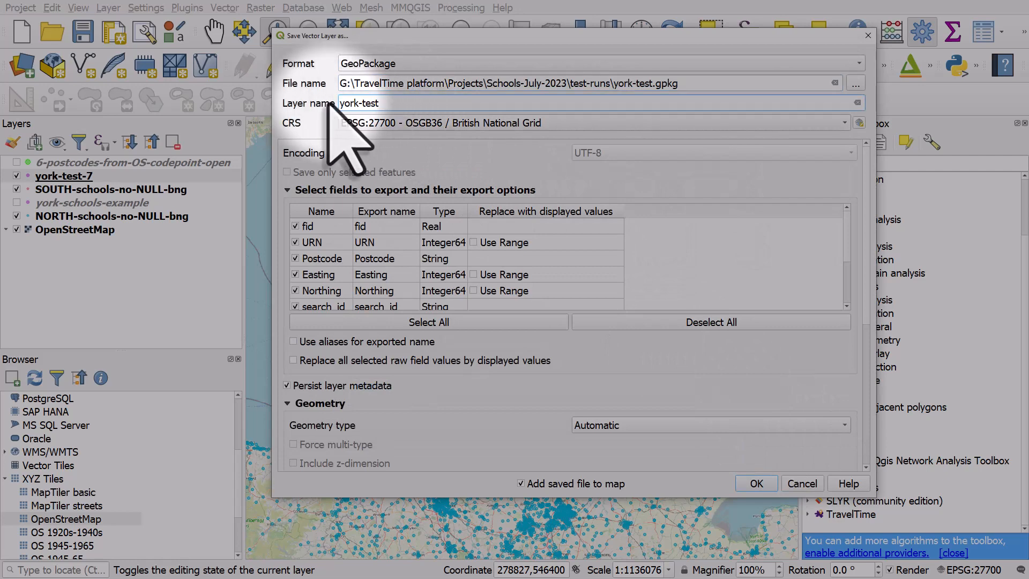
Untick the fid field from the export fields and run it, overwriting york-test.gpkg.
{"action": "left_click", "coordinate": [288, 190]}
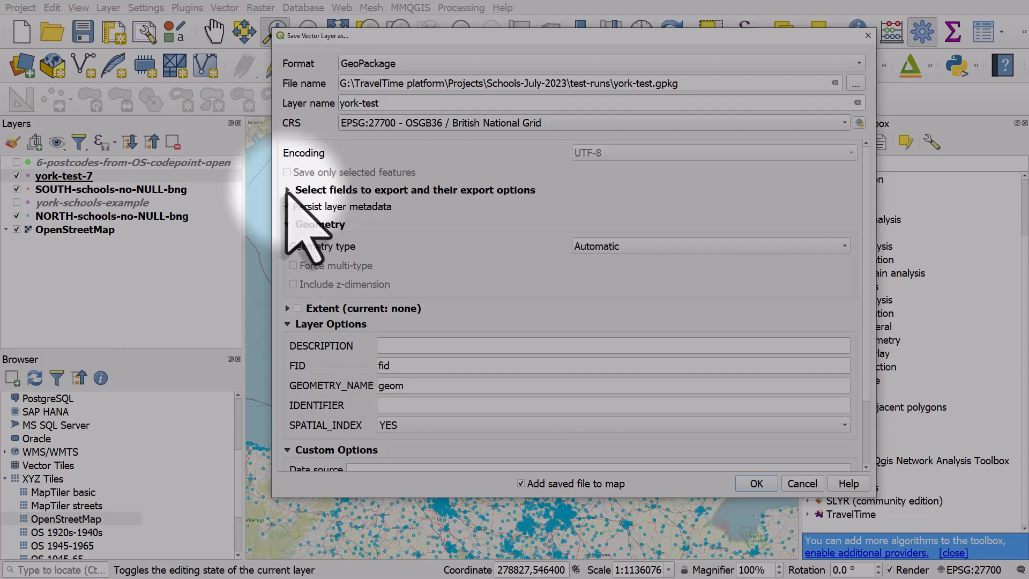
{"action": "left_click", "coordinate": [287, 191]}
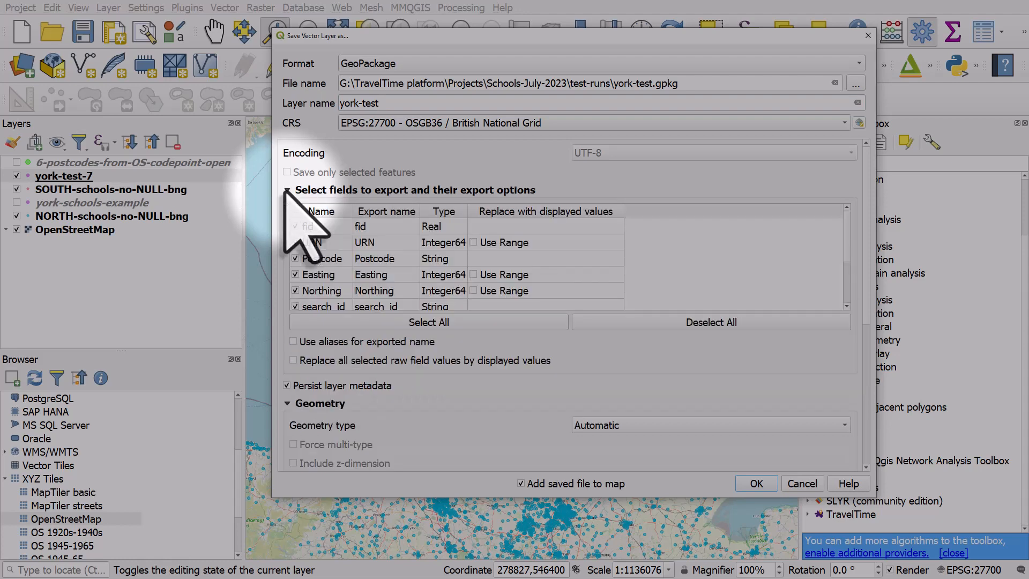
{"action": "left_click", "coordinate": [294, 226]}
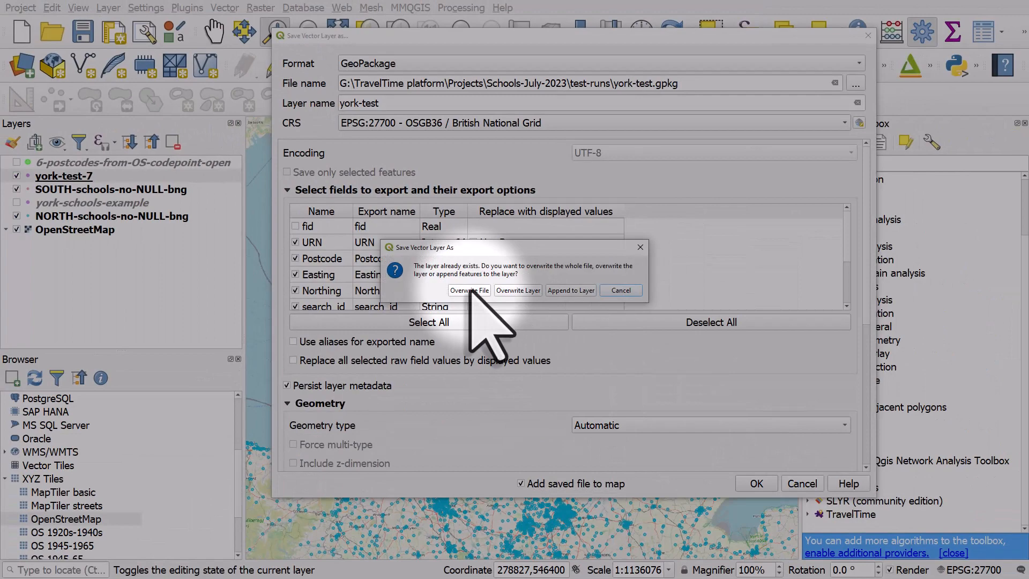
{"action": "left_click", "coordinate": [470, 289]}
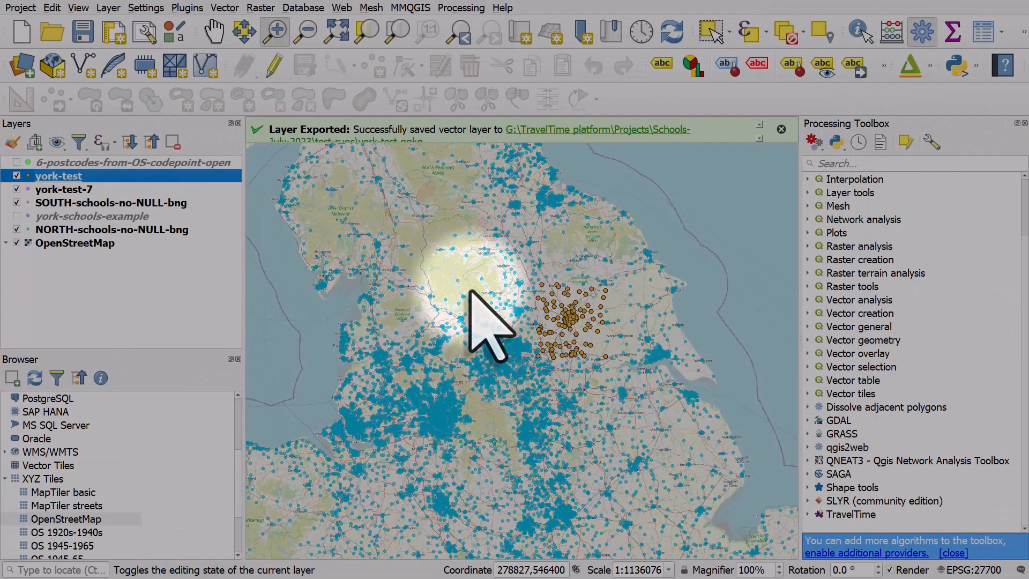